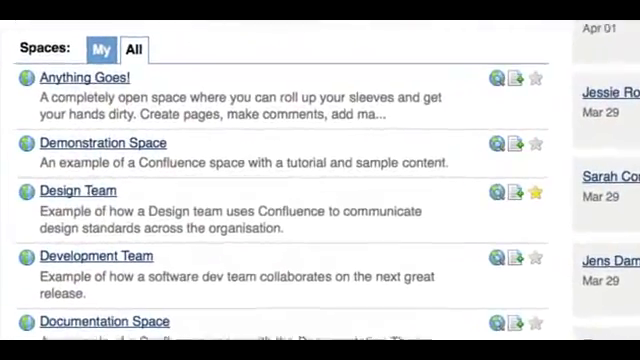
Step: Scroll through the Dashboard's Spaces list before going to the People Directory
scroll("down", 3)
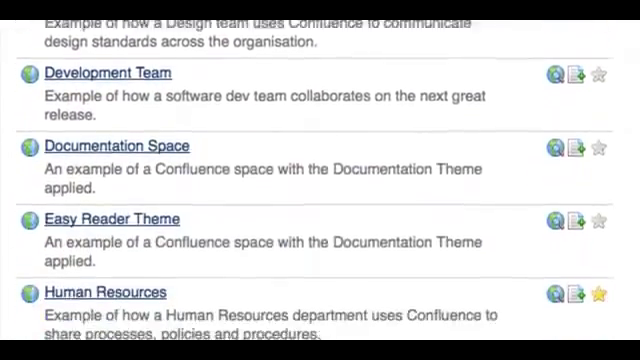
scroll("down", 3)
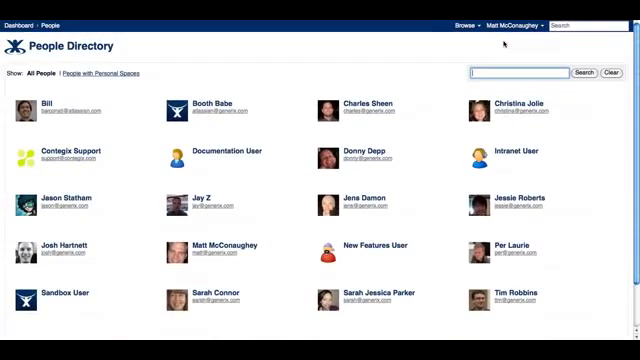
Step: Go back to the Dashboard via the breadcrumb and look over the spaces and recent activity
left_click(32, 10)
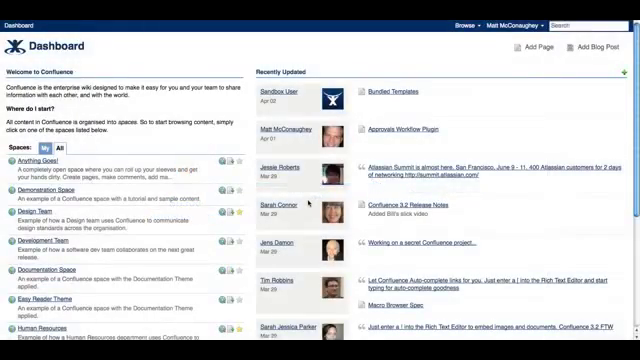
scroll("down", 3)
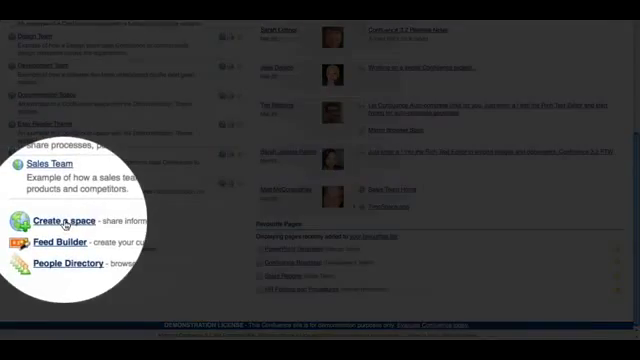
Step: Bring up the Create Space form with its name, key, permissions and theme fields
left_click(64, 218)
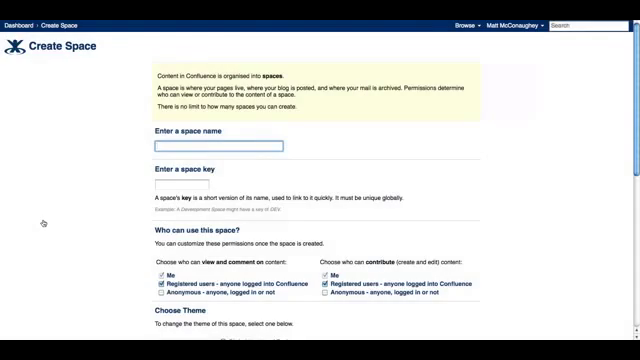
scroll("down", 3)
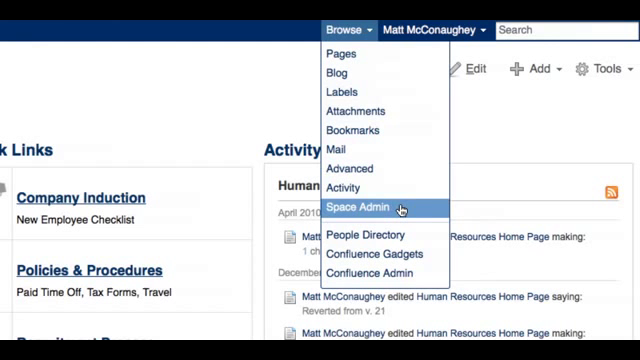
Step: Go to Space Admin and show the Human Resources space's Permissions page
left_click(352, 210)
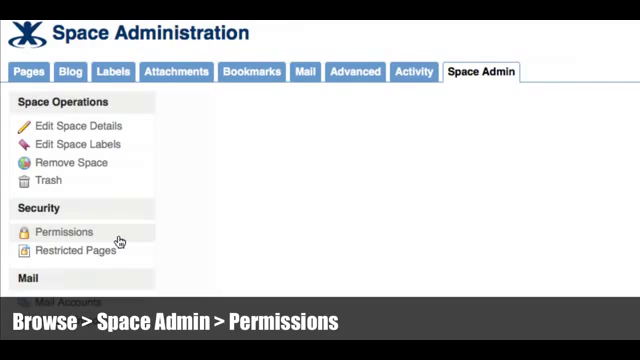
left_click(68, 232)
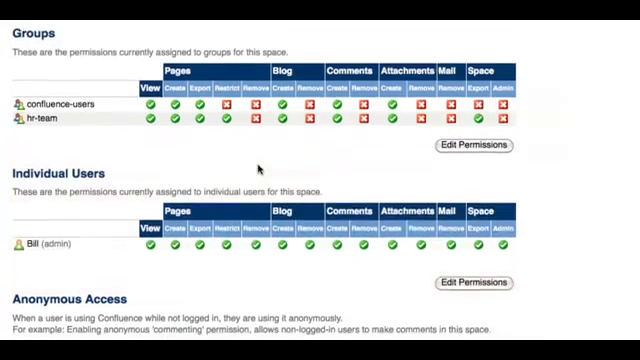
Step: Scroll through the Groups, Individual Users and Anonymous Access permission grids
scroll("down", 3)
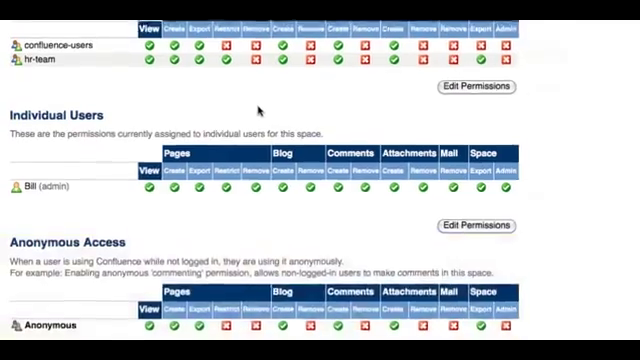
scroll("up", 3)
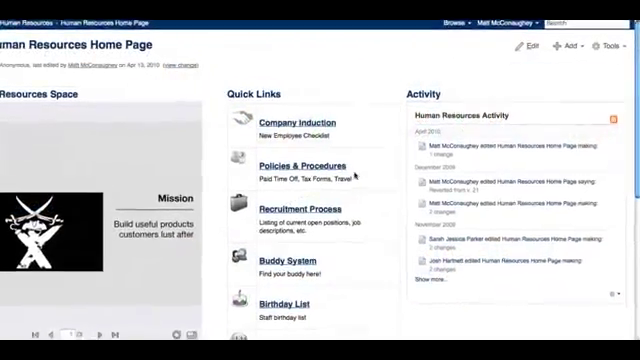
Step: Navigate to confluence.atlassian.com and land on its Dashboard
left_click(600, 34)
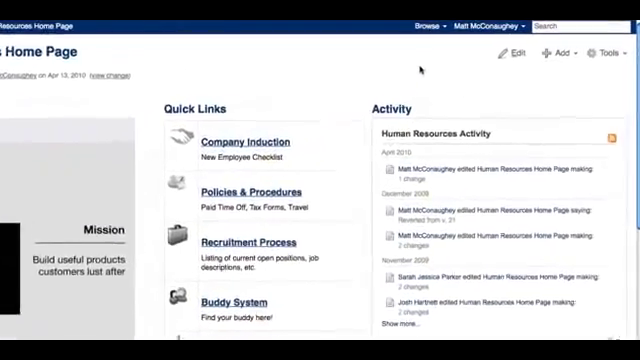
left_click(338, 28)
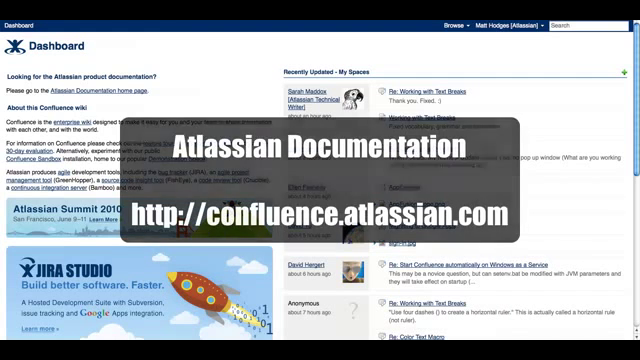
Step: Enter the Confluence Docs 3.2 space from the My spaces list
left_click(320, 180)
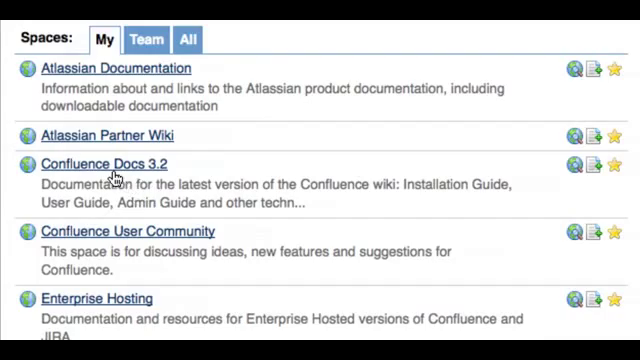
left_click(100, 164)
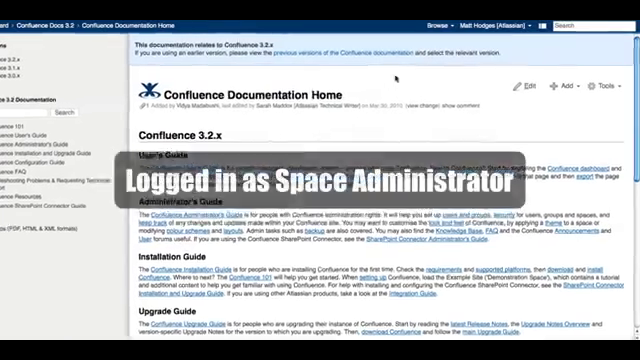
Step: Go to Space Admin and show the Confluence Docs 3.2 space's Permissions page
left_click(304, 28)
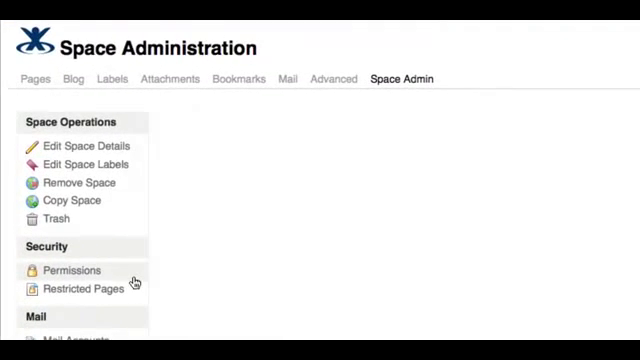
left_click(68, 270)
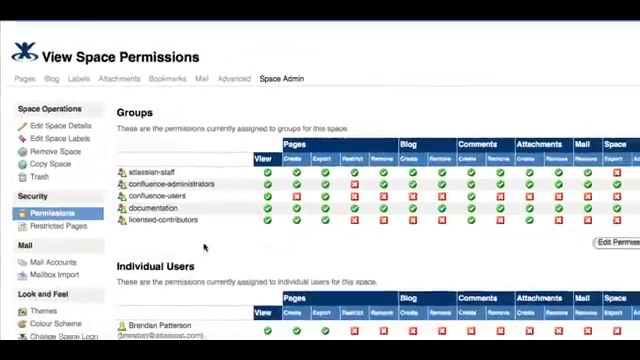
scroll("down", 3)
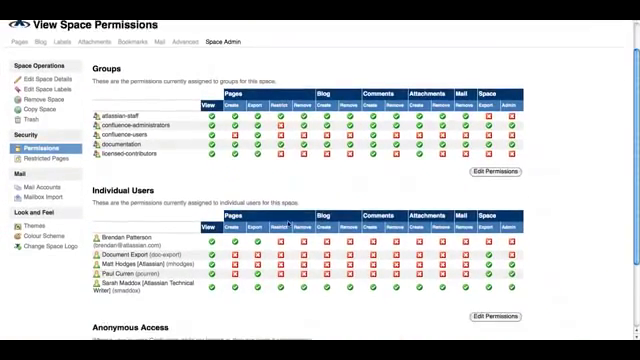
scroll("down", 3)
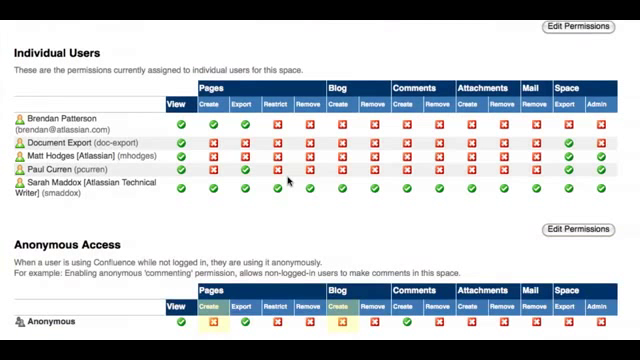
scroll("up", 3)
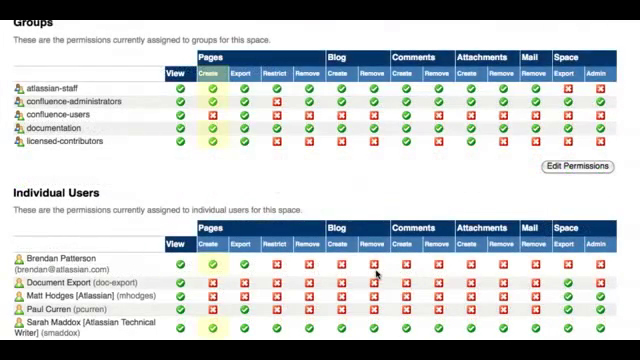